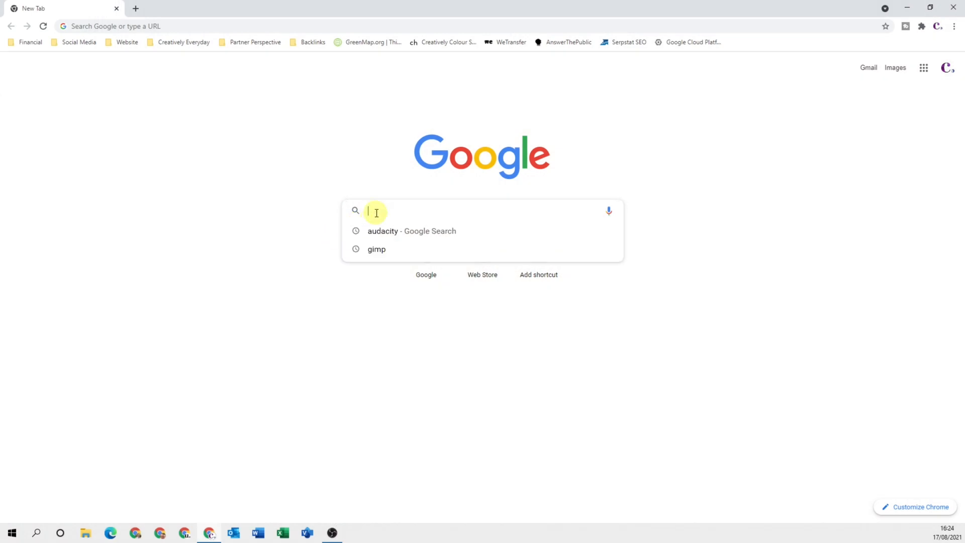
Step: Search Google for 'gimp' and open the official GIMP - GNU Image Manipulation Program result
text(gimp)
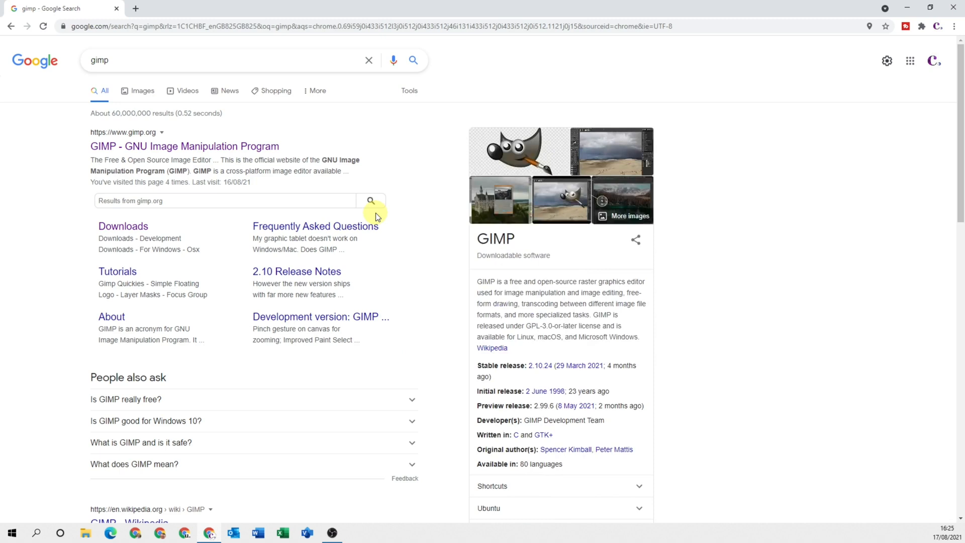
mouse_move(122, 149)
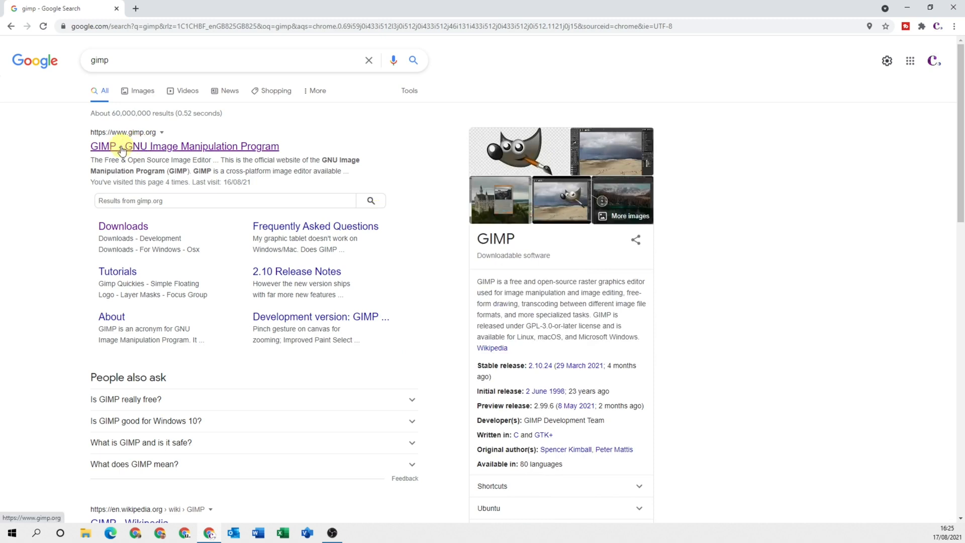
mouse_move(153, 148)
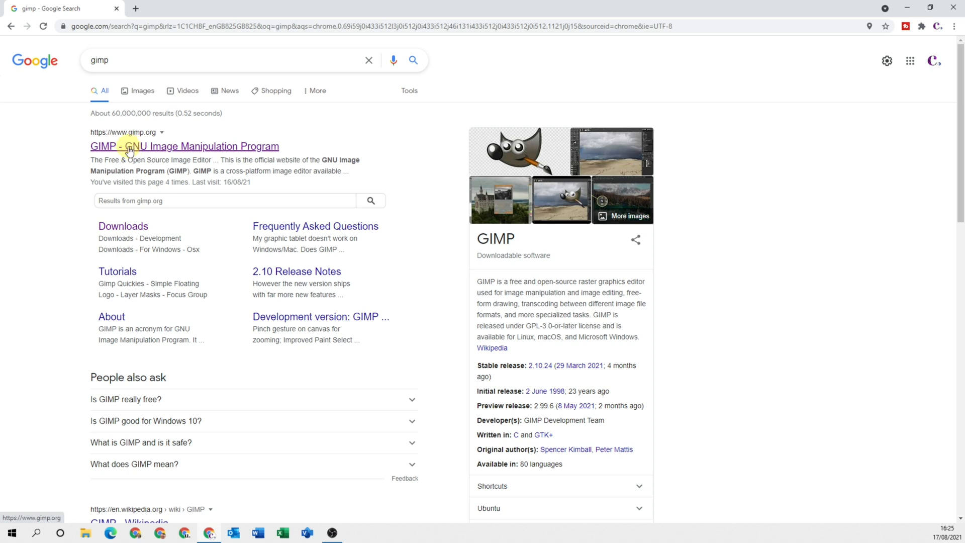
mouse_move(171, 152)
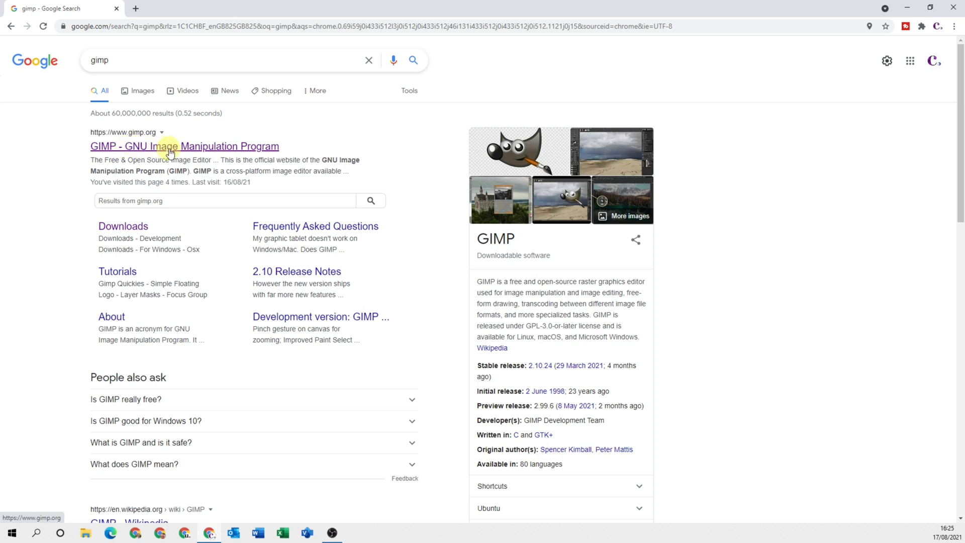
click(184, 146)
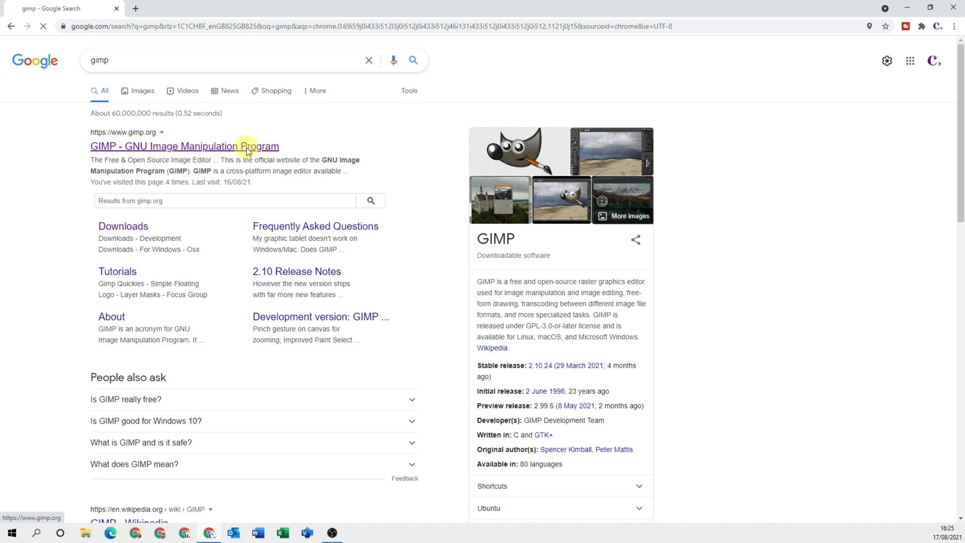
Step: Go to the GIMP 2.10.24 downloads page and reach the GIMP for Windows section
click(184, 146)
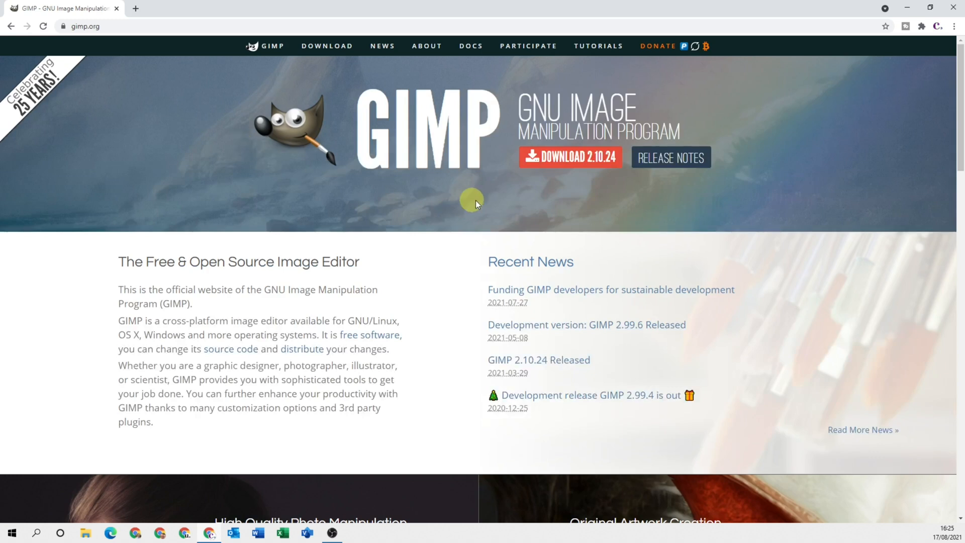
mouse_move(579, 172)
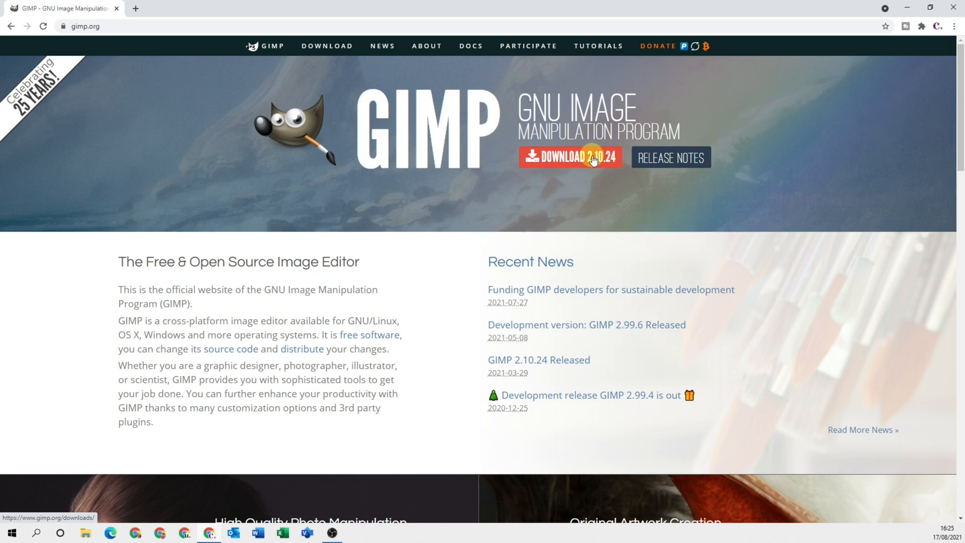
mouse_move(593, 159)
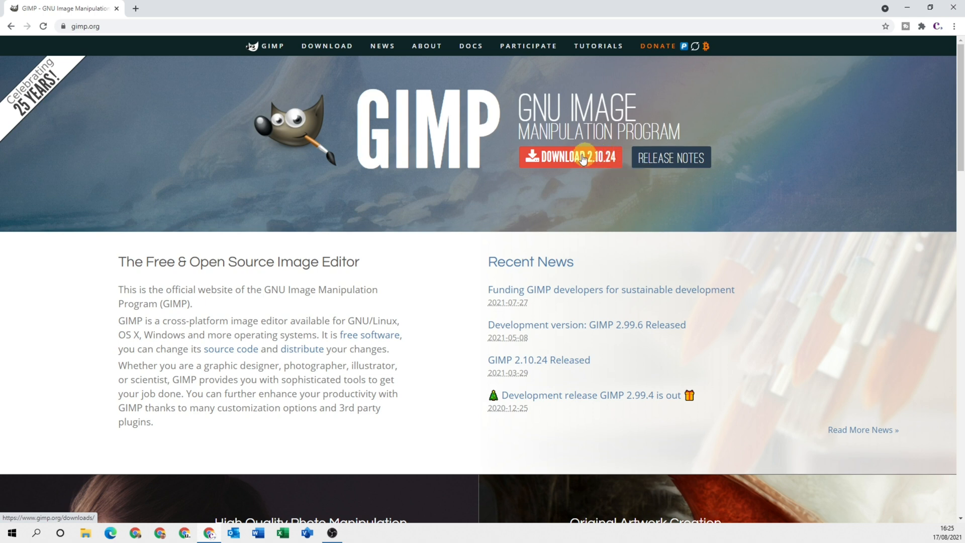
click(569, 157)
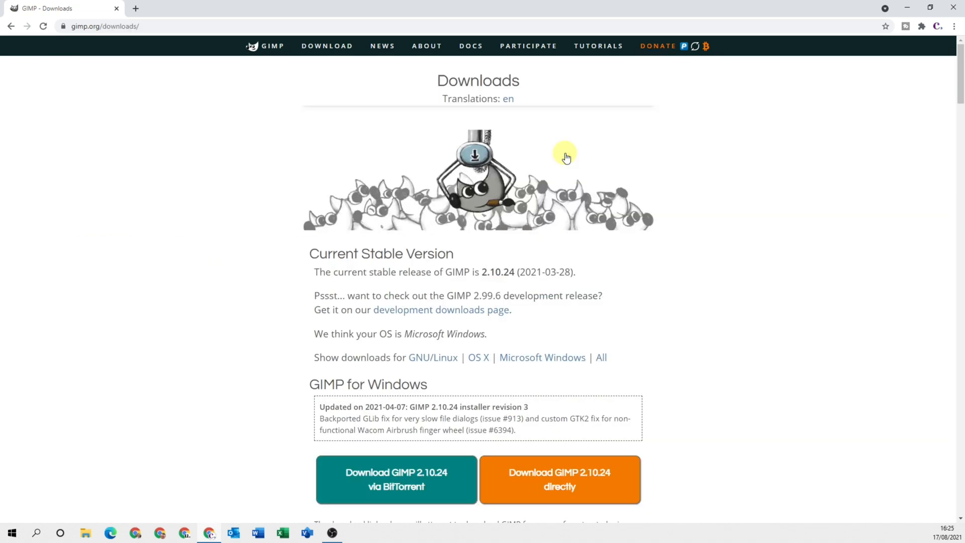
scroll(down, 3)
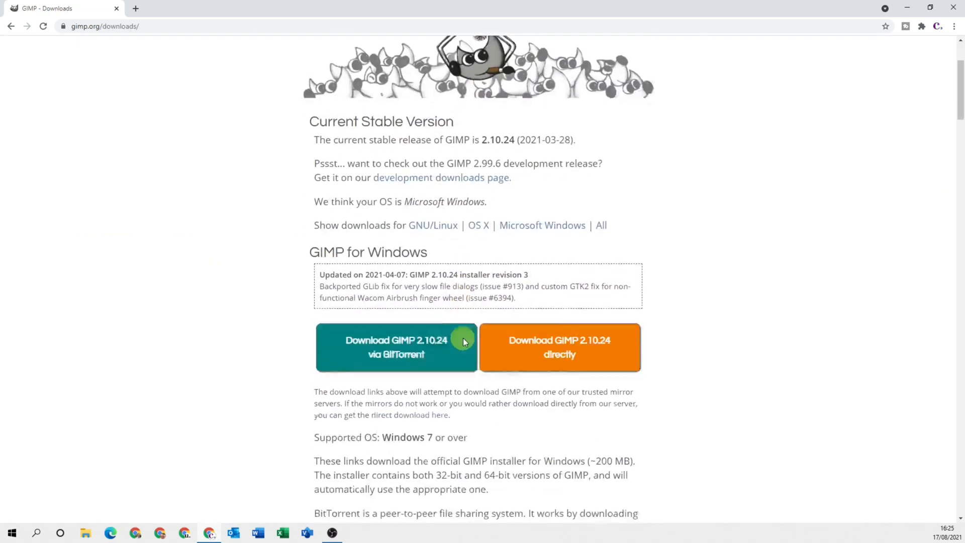
scroll(down, 3)
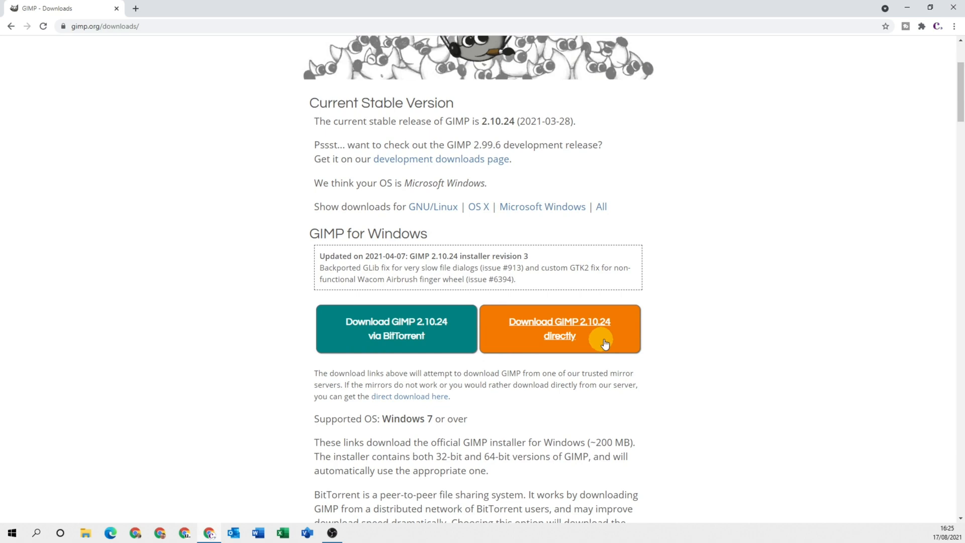
mouse_move(560, 336)
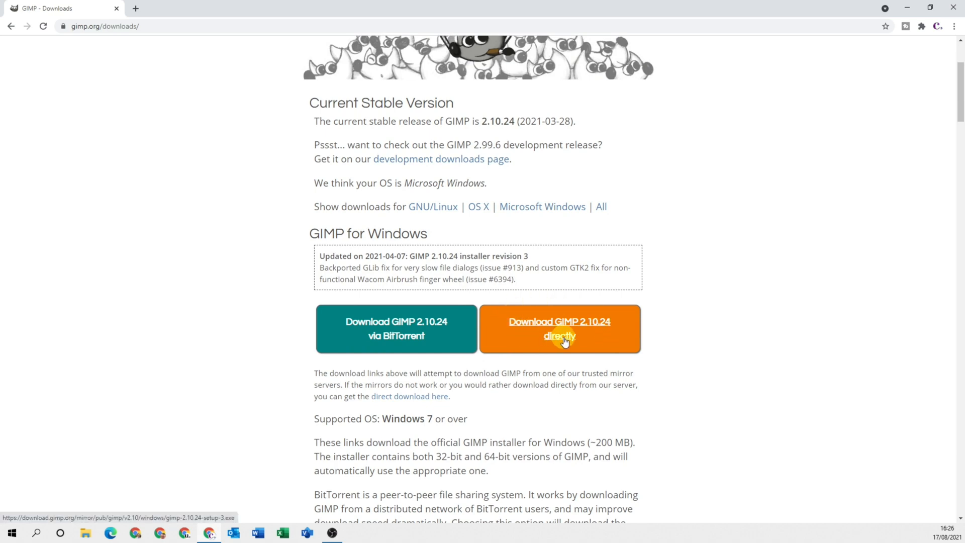
mouse_move(561, 339)
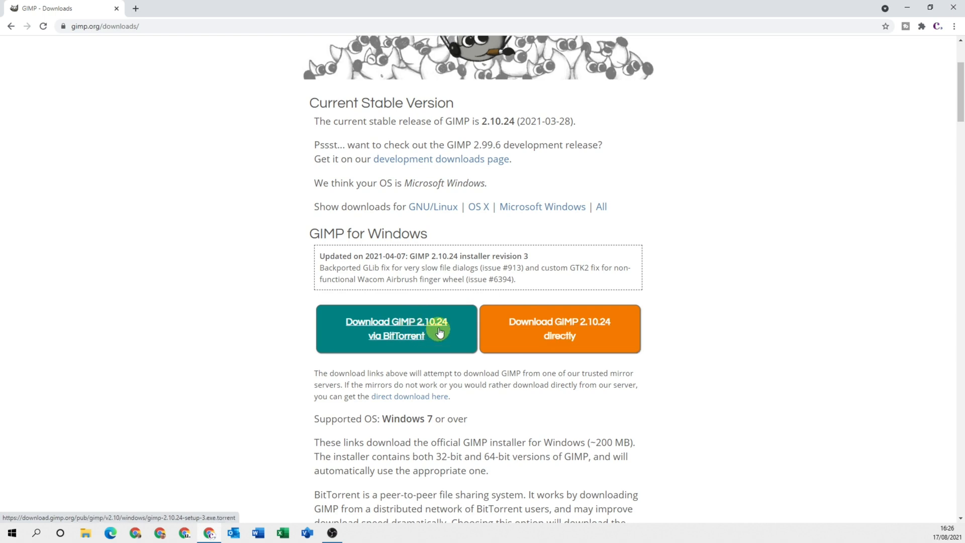
mouse_move(408, 334)
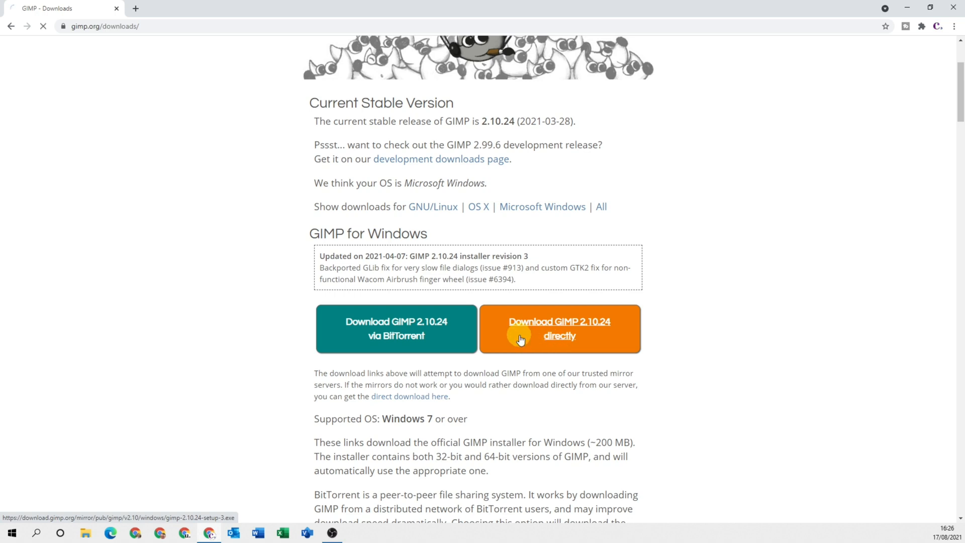
Step: Download the GIMP 2.10.24 installer directly and run it from the download bar
click(559, 328)
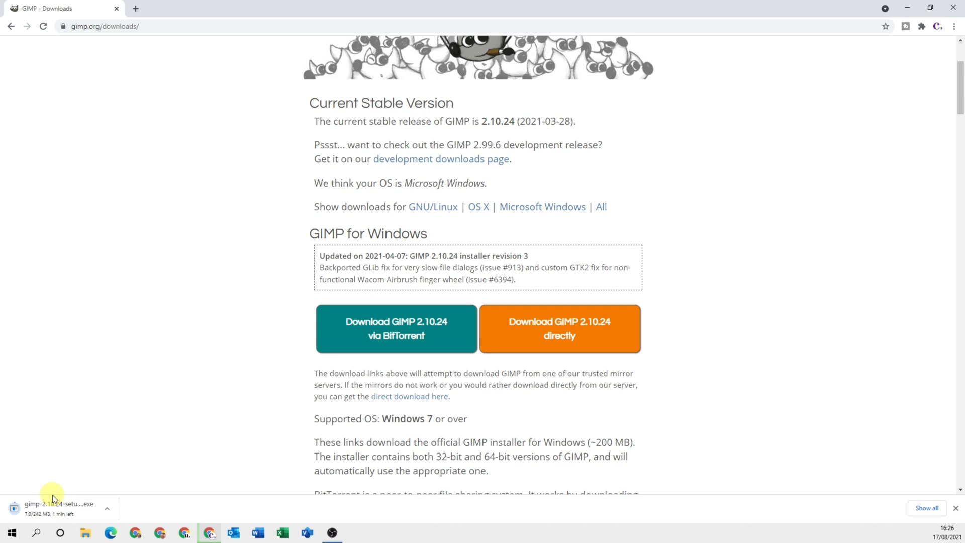
mouse_move(68, 508)
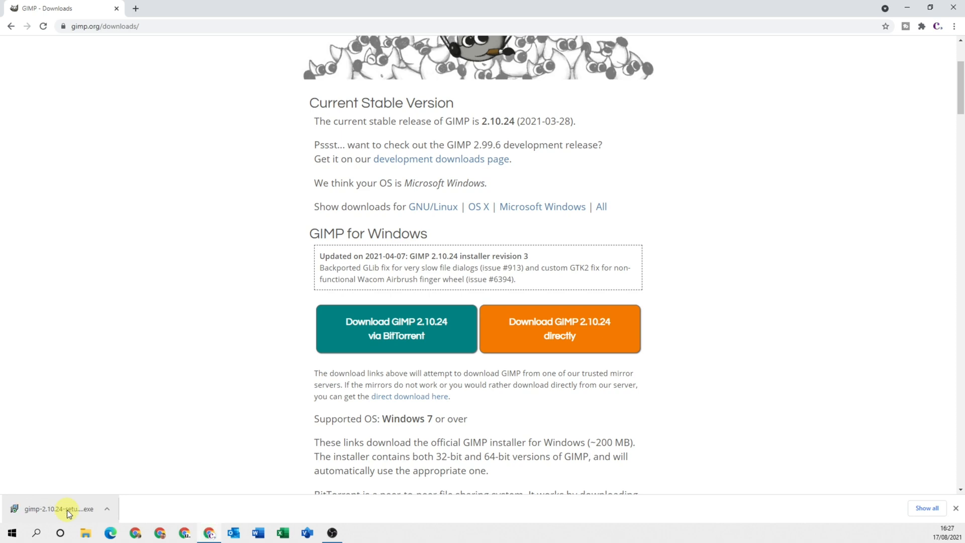
click(55, 509)
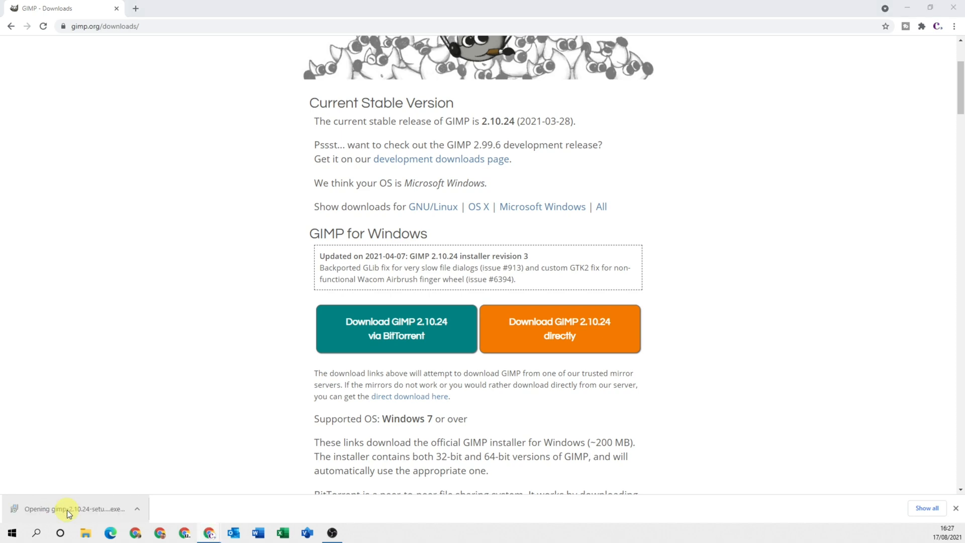
click(67, 509)
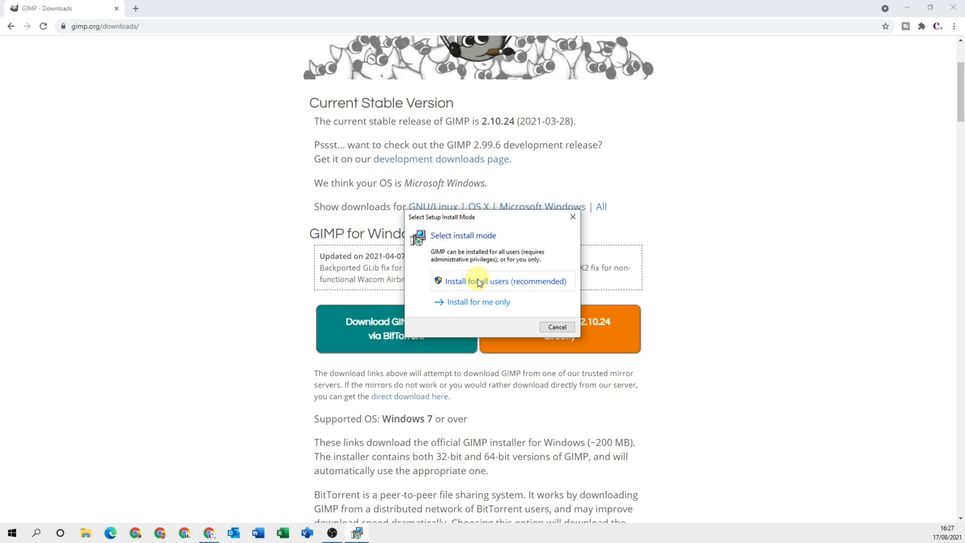
mouse_move(484, 306)
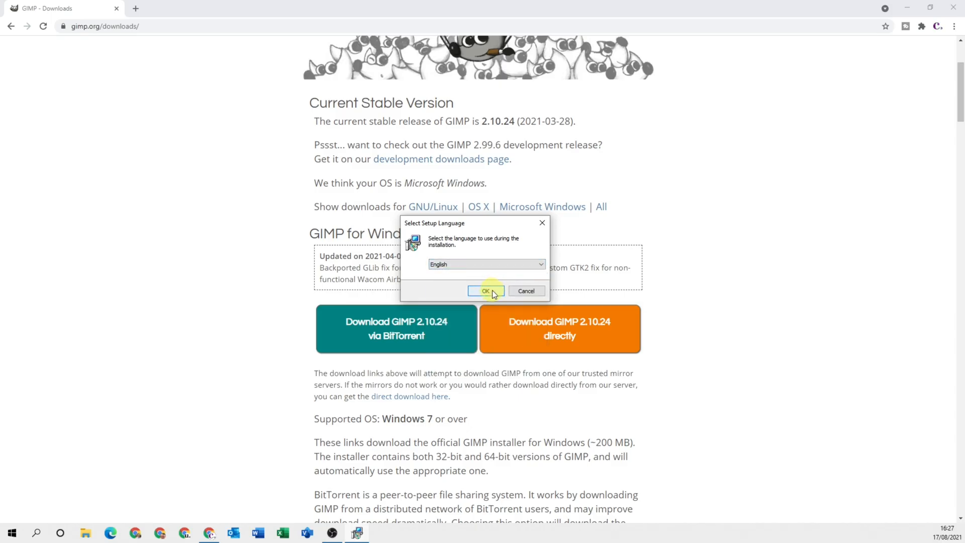
Step: Install GIMP for all users in English with default settings and finish the setup wizard
click(485, 290)
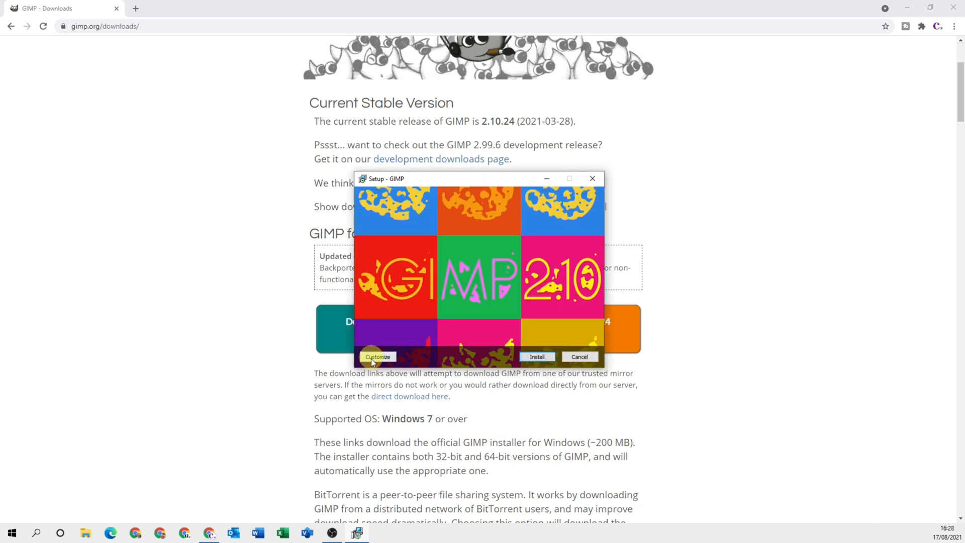
mouse_move(368, 352)
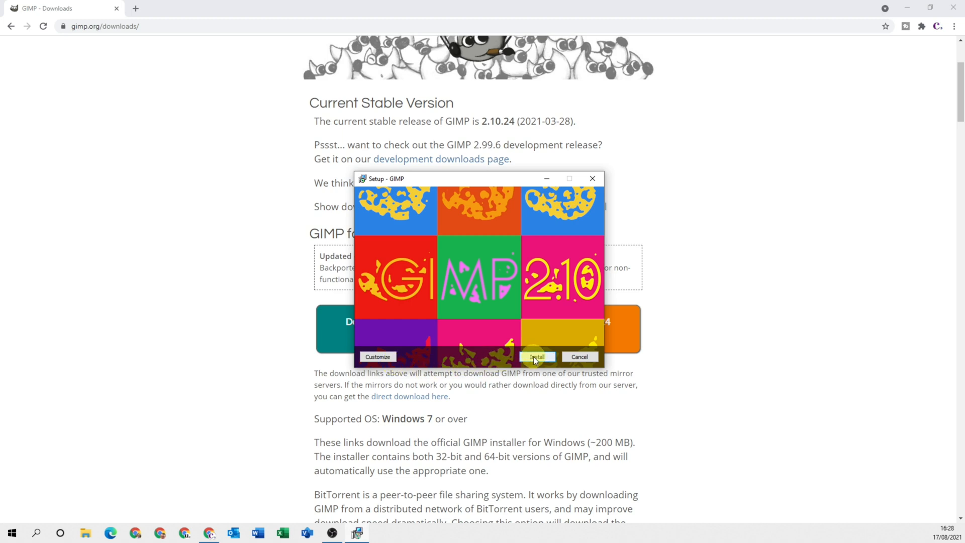
click(537, 357)
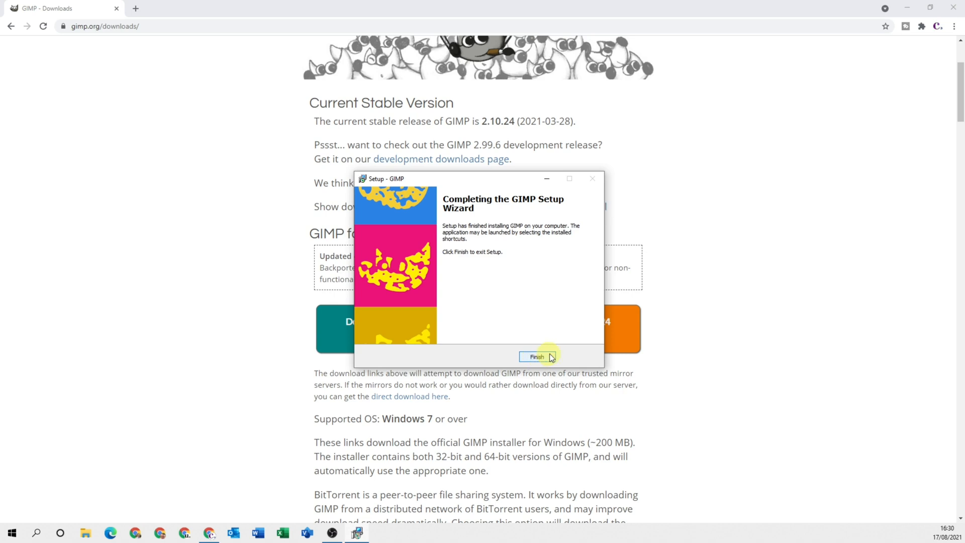
click(536, 357)
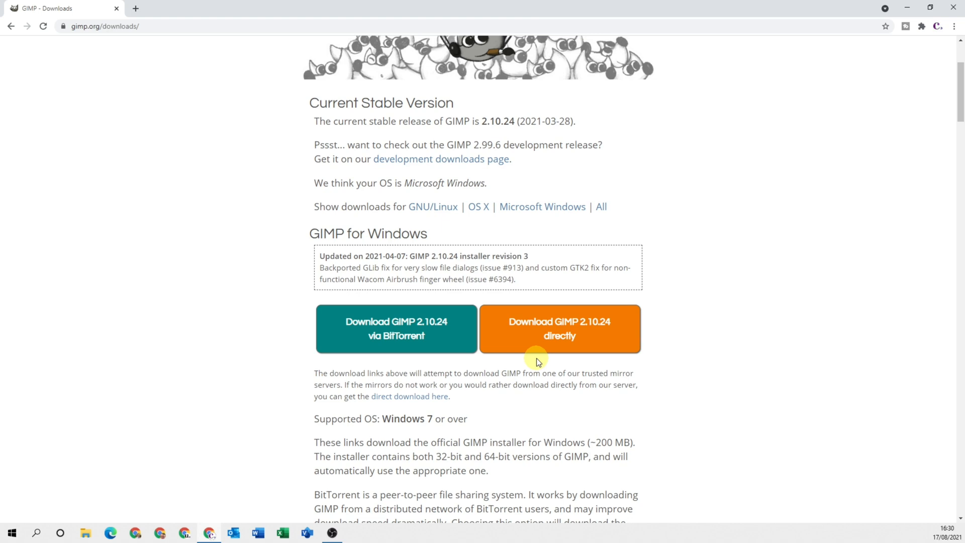
mouse_move(505, 307)
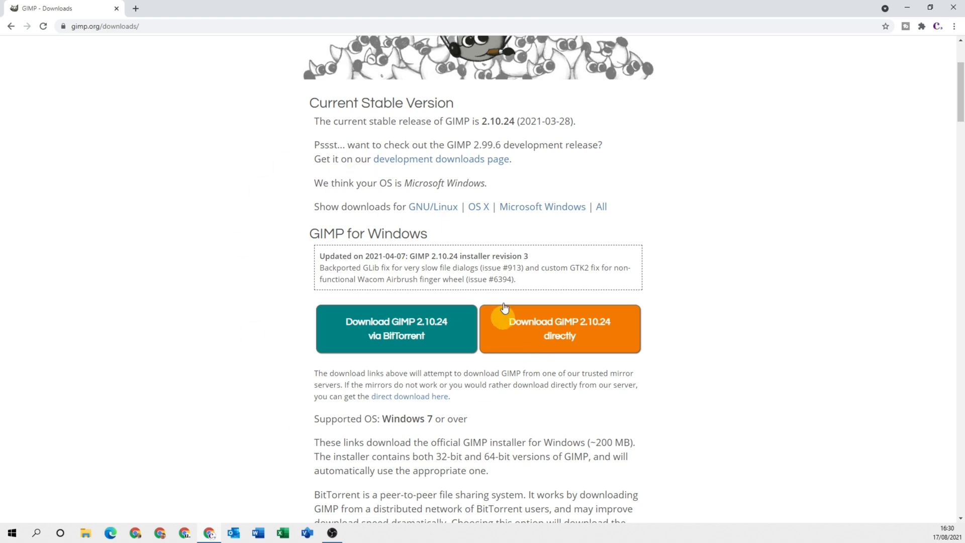
mouse_move(88, 489)
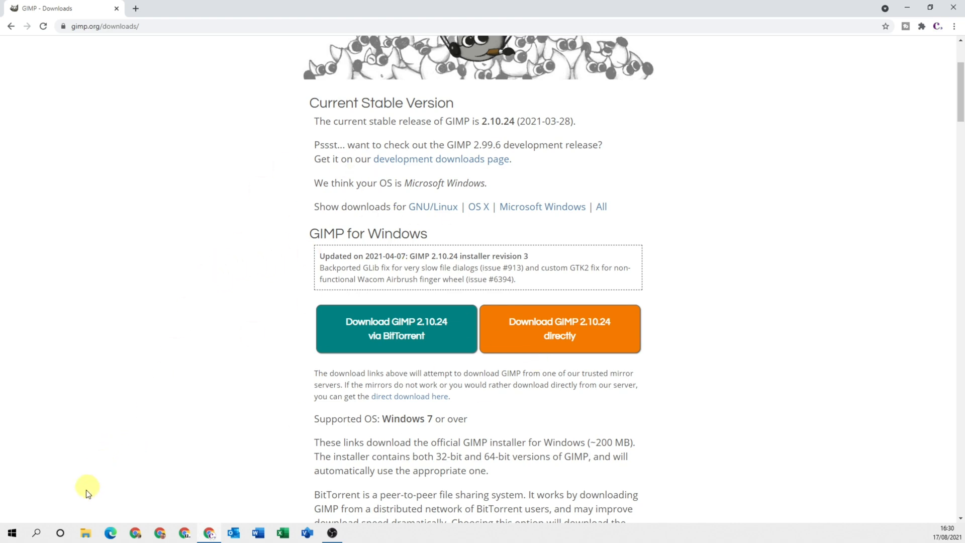
Step: Search Windows for 'gimp' and launch the newly installed GIMP 2.10.24
click(36, 533)
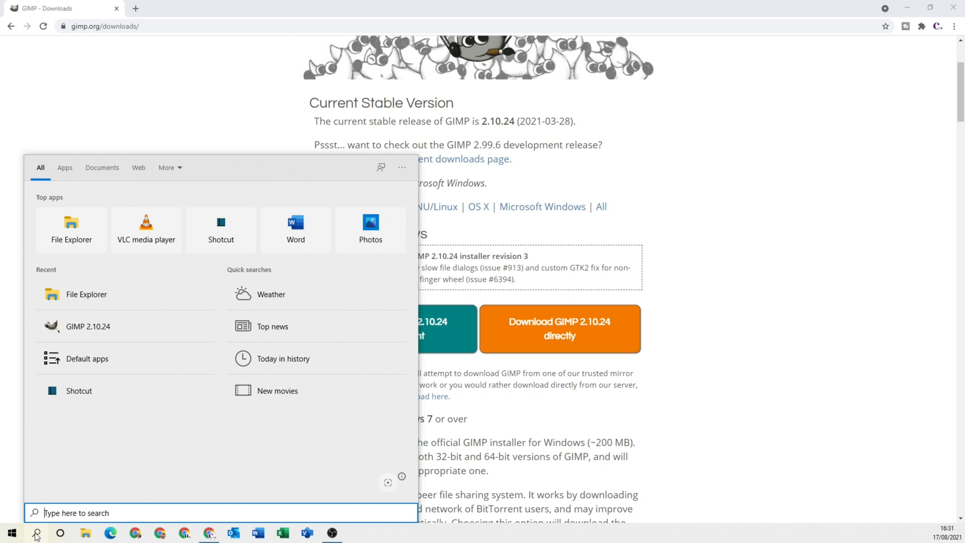
text(gimp)
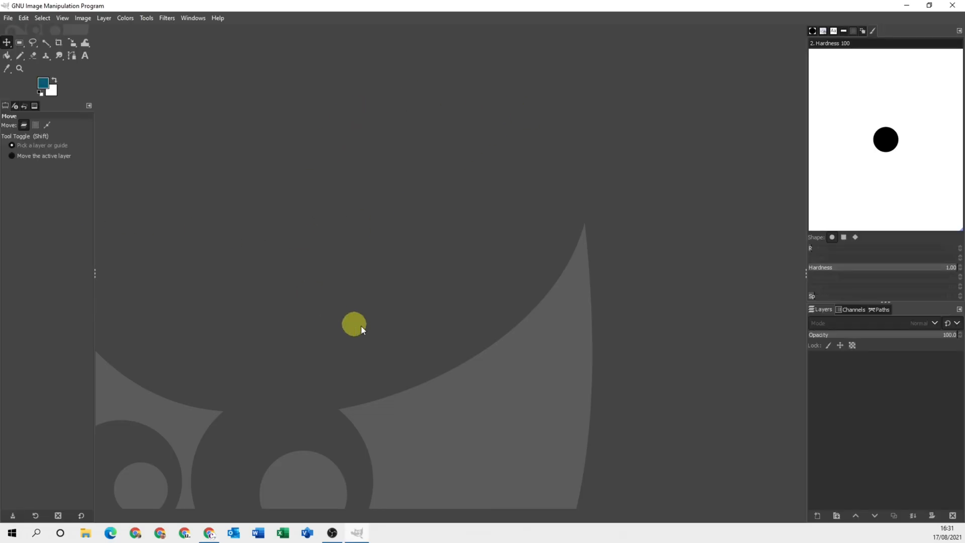
mouse_move(375, 217)
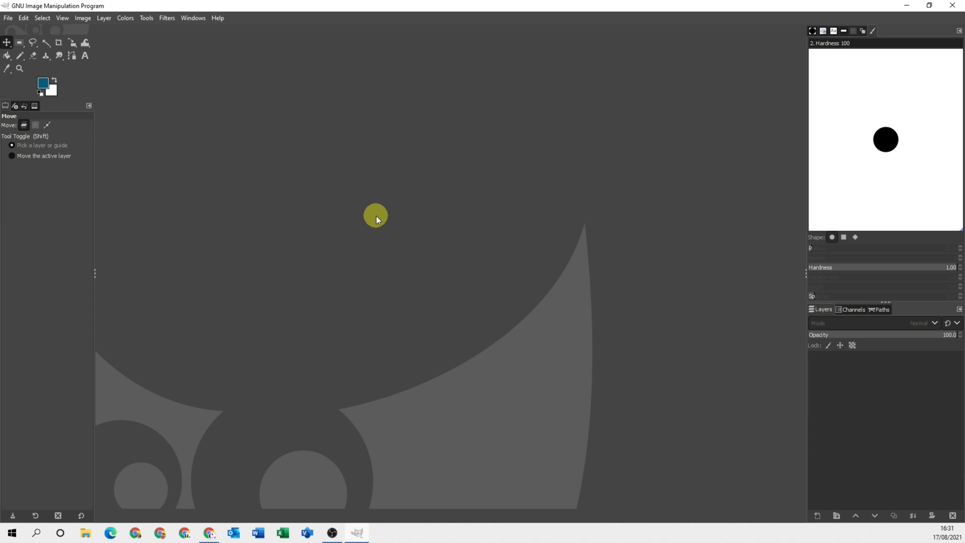